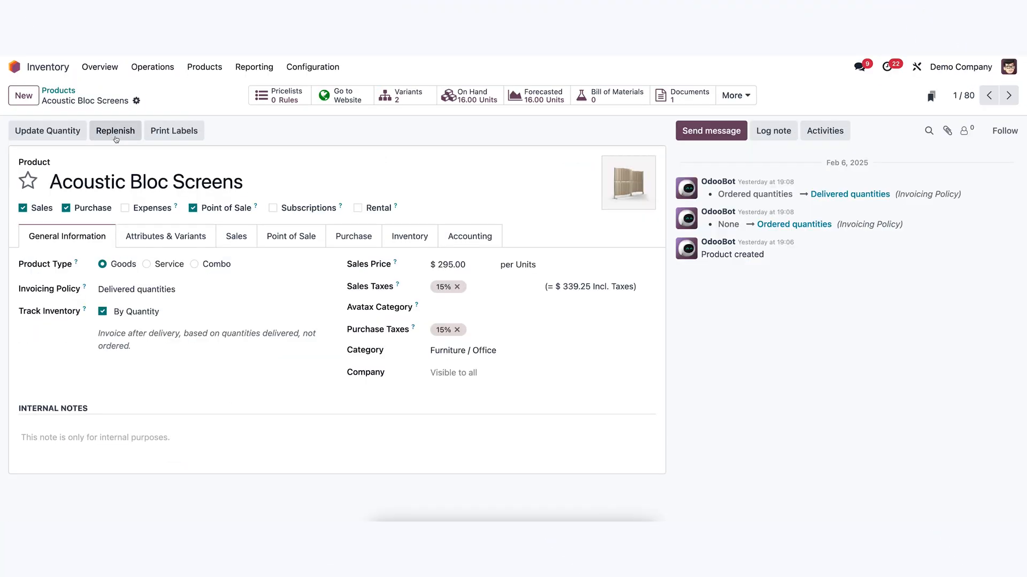
Check Acoustic Bloc Screens' attributes, then return to Products and browse to Newspaper Rack
{"action": "left_click", "coordinate": [166, 237]}
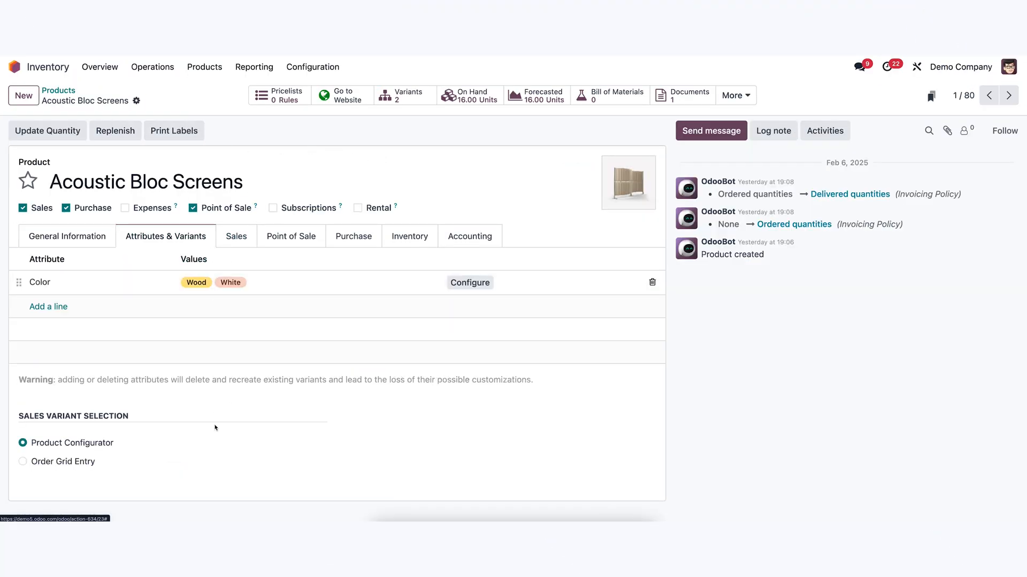
{"action": "left_click", "coordinate": [58, 91]}
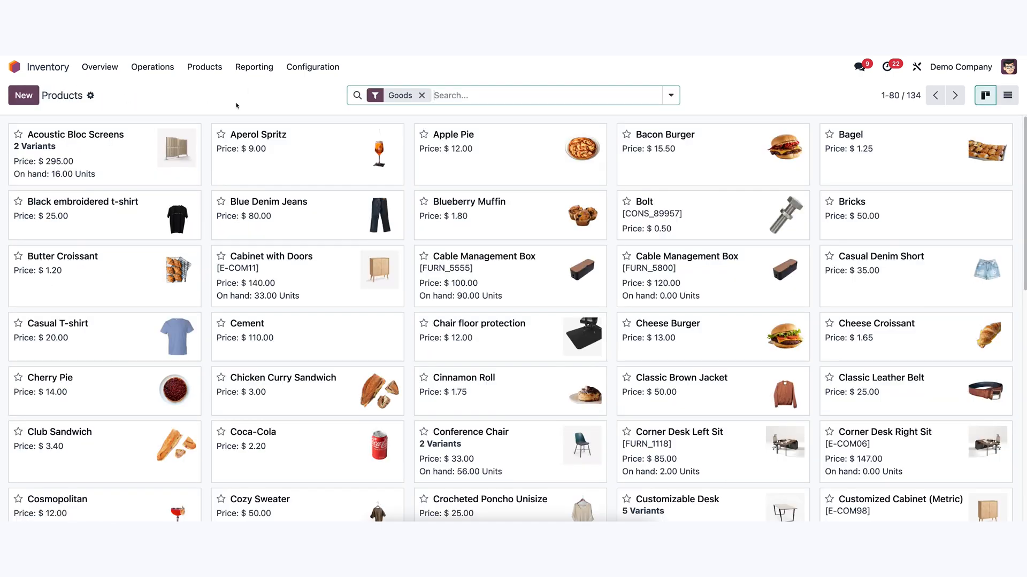
{"action": "scroll", "scroll_direction": "down", "scroll_amount": 3}
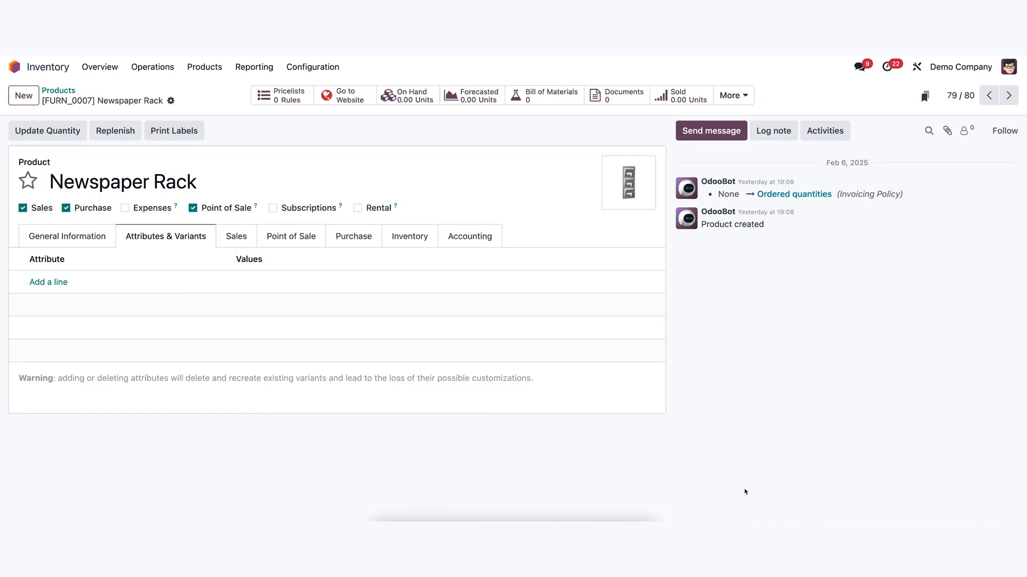
Review Newspaper Rack's inventory settings and update its on-hand quantity to 20 units
{"action": "left_click", "coordinate": [409, 236]}
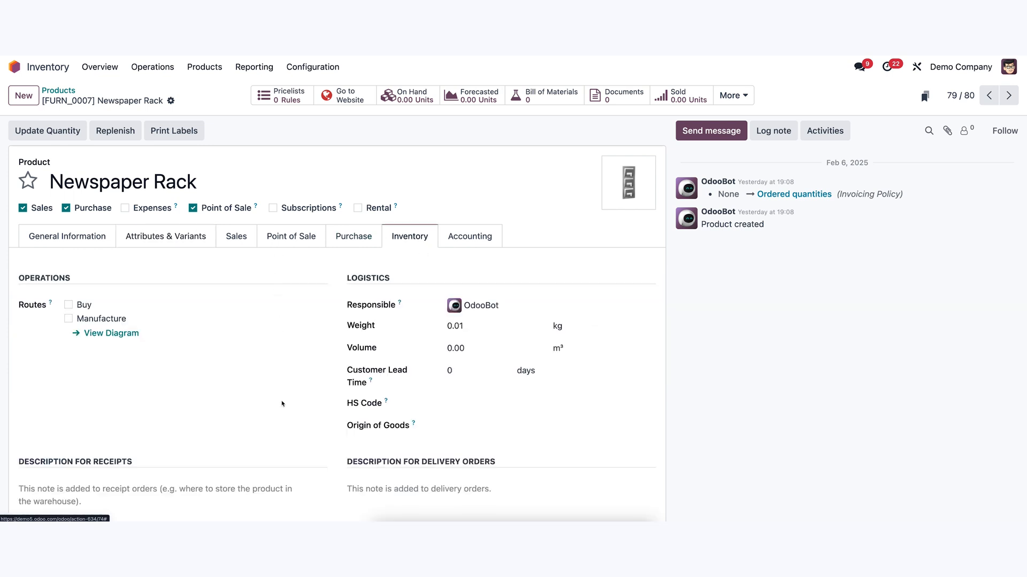
{"action": "left_click", "coordinate": [67, 236]}
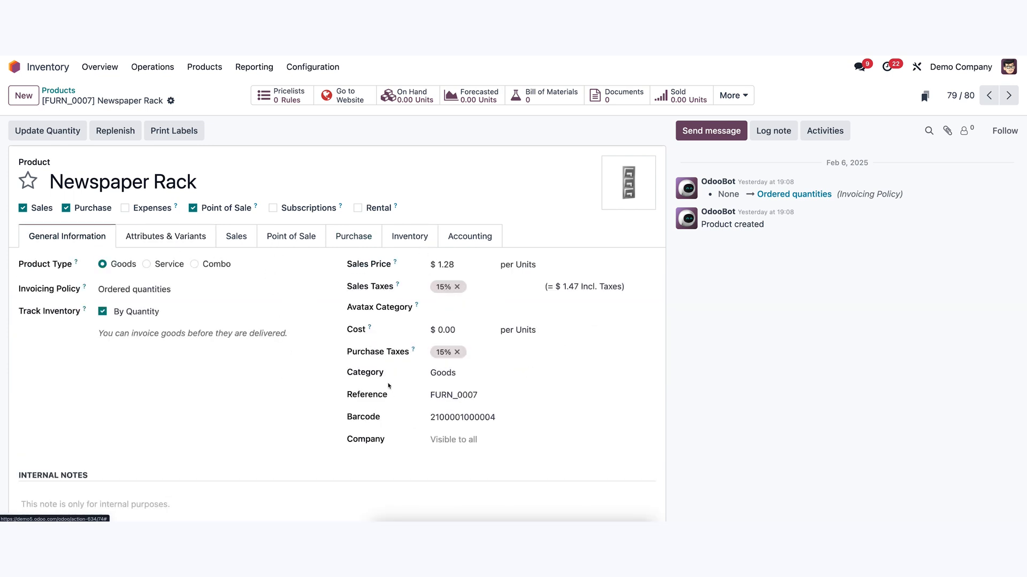
{"action": "left_click", "coordinate": [47, 130]}
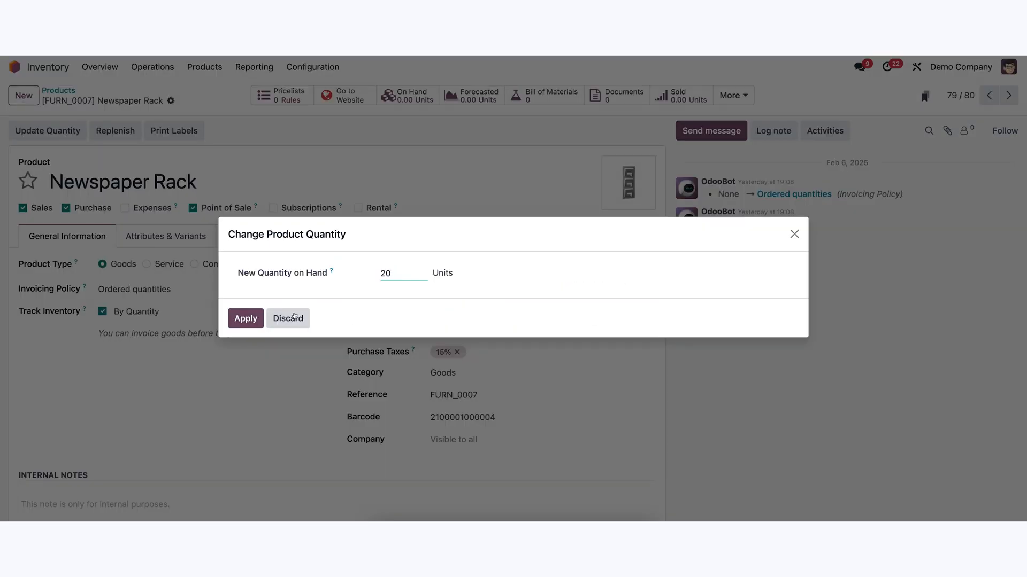
{"action": "left_click", "coordinate": [245, 318]}
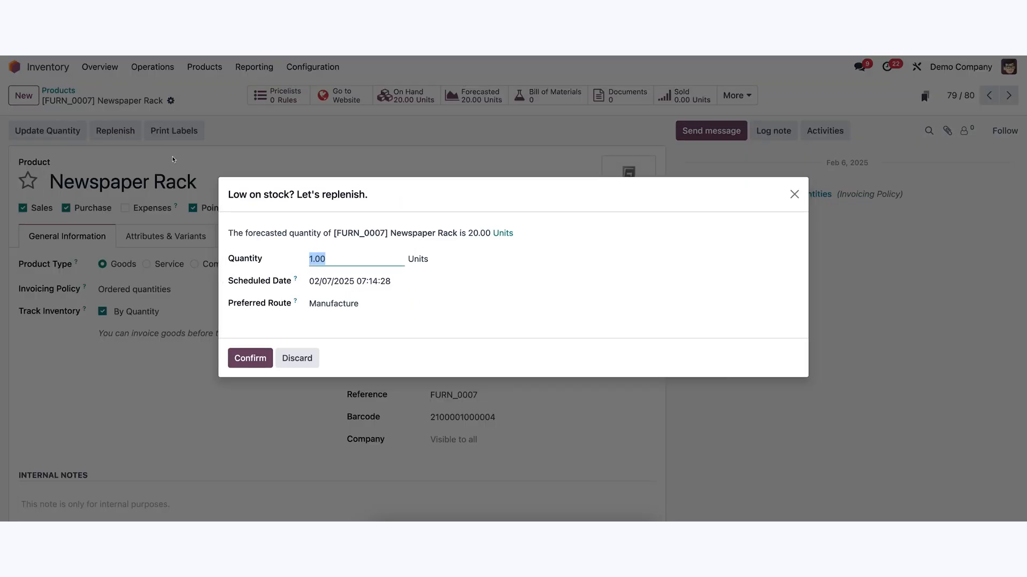
From the Overview's 16 To Deliver list, open delivery WH/OUT/00006 for Wood Corner
{"action": "left_click", "coordinate": [250, 359]}
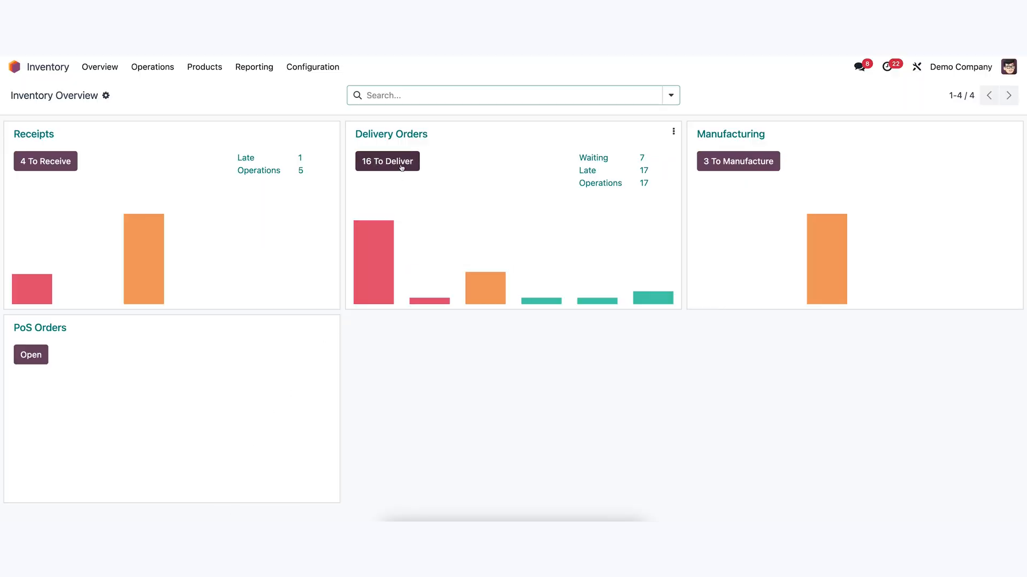
{"action": "left_click", "coordinate": [386, 161]}
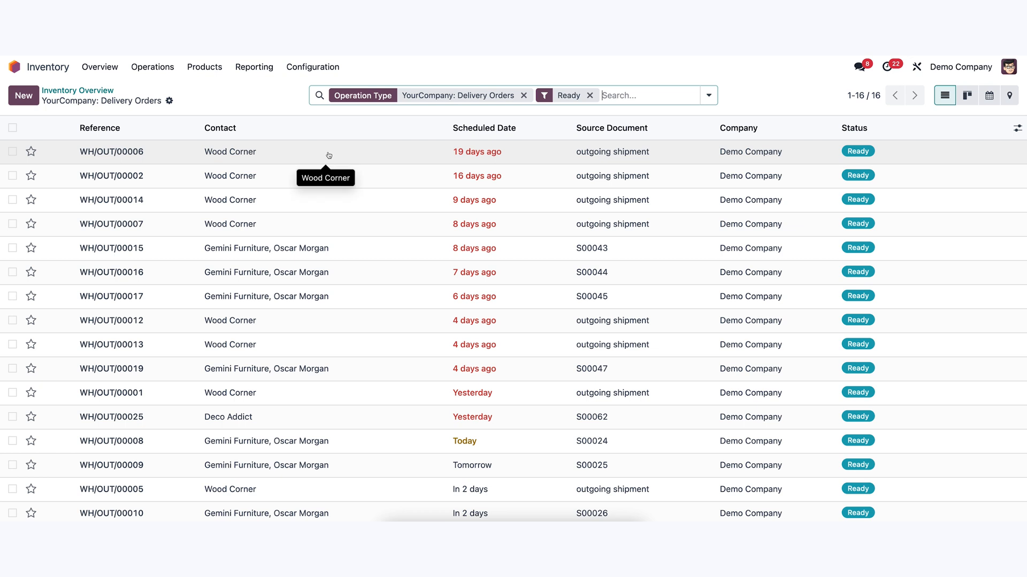
{"action": "left_click", "coordinate": [111, 152]}
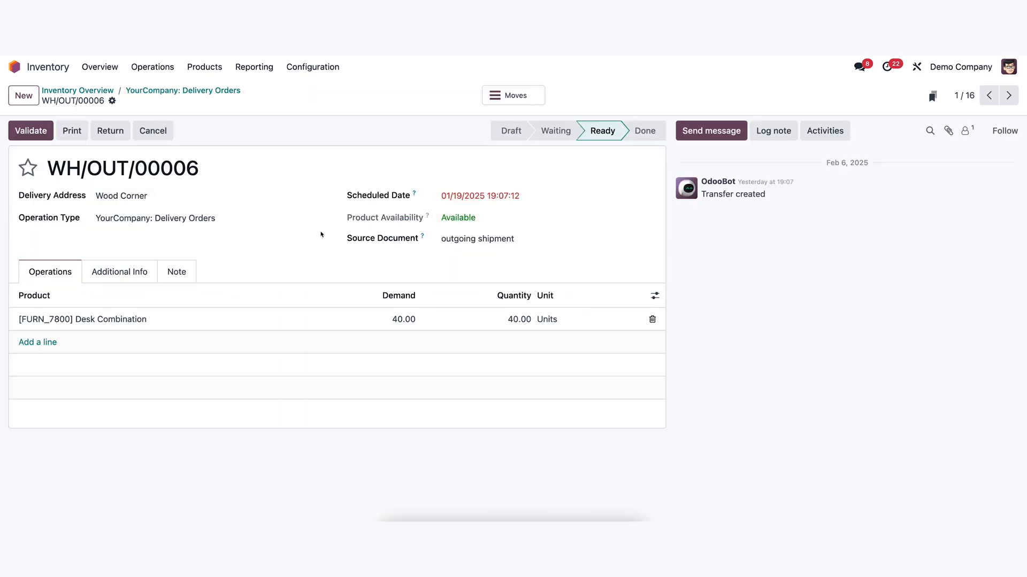
Validate WH/OUT/00006, confirm the SMS prompt, and return to the Overview
{"action": "left_click", "coordinate": [30, 130]}
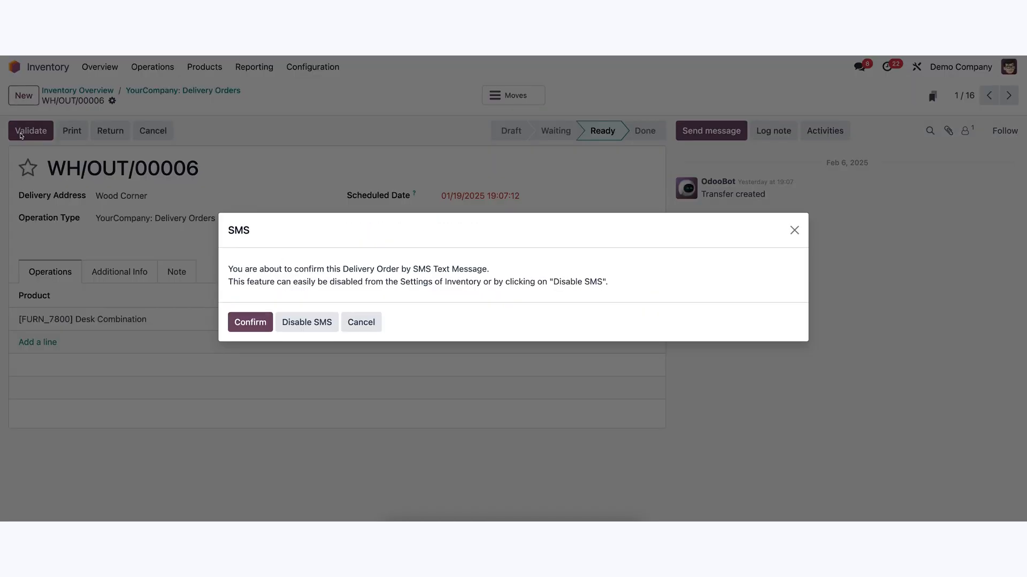
{"action": "left_click", "coordinate": [250, 321]}
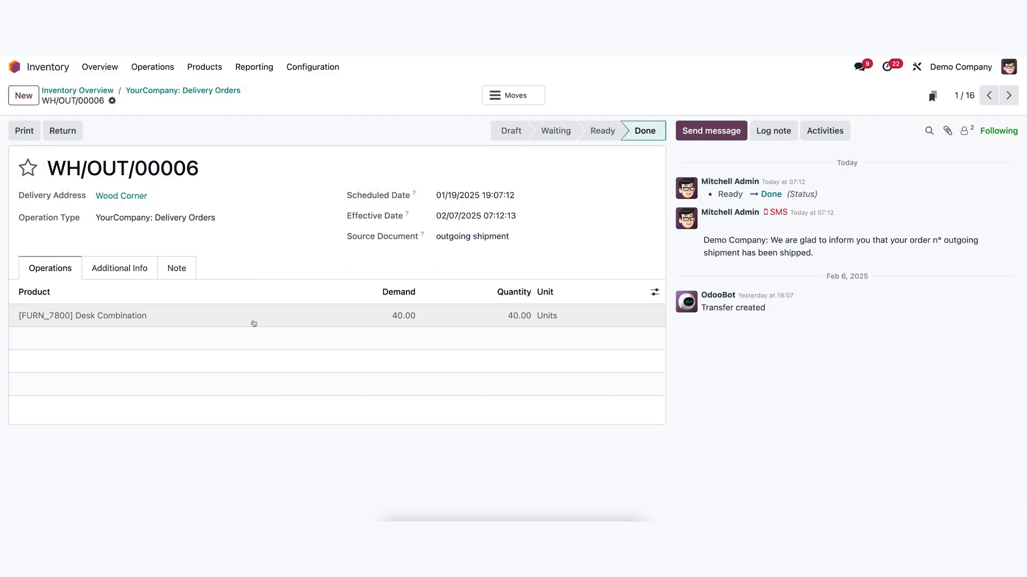
{"action": "left_click", "coordinate": [99, 67]}
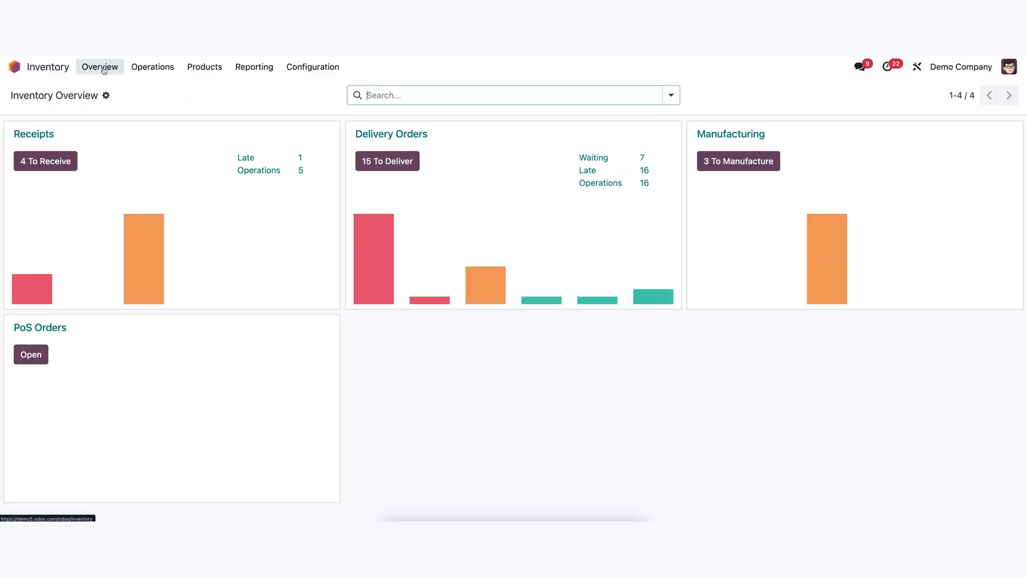
Add a [DESK0005] Customizable Desk (Custom, White) line to receipt WH/IN/00002
{"action": "left_click", "coordinate": [44, 161]}
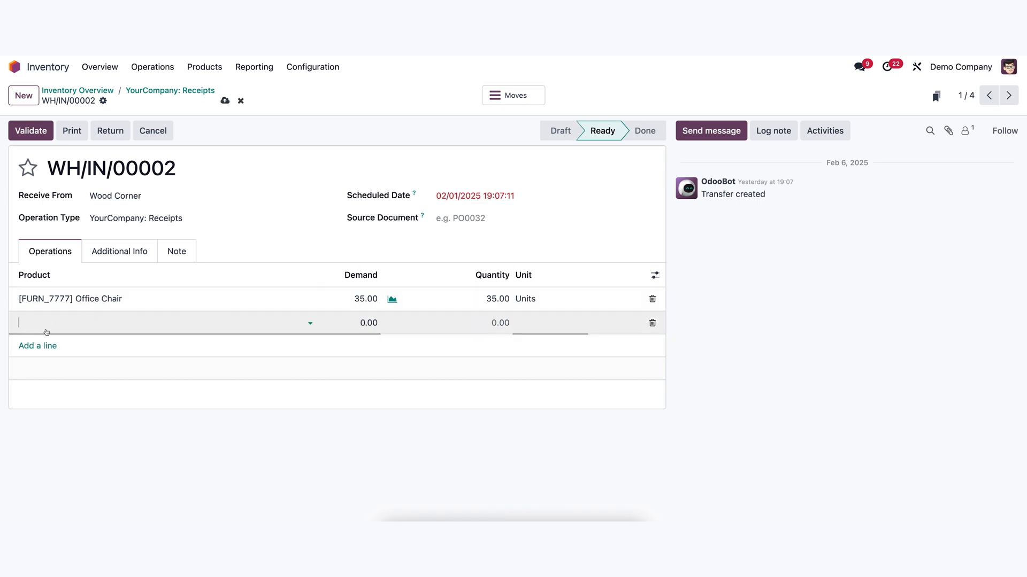
{"action": "type", "text": "[DESK0005] Customizable Desk (Custom, White)"}
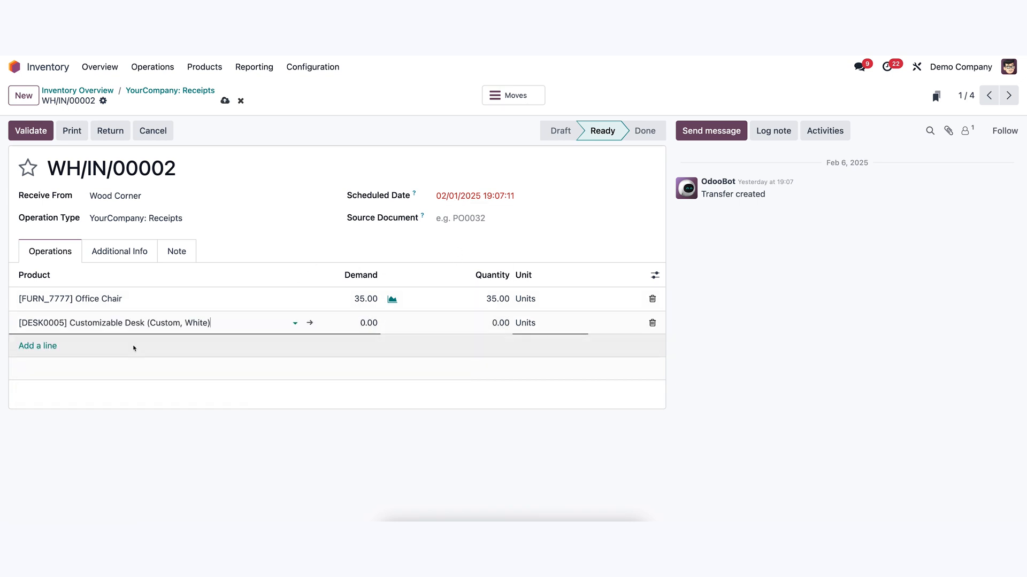
{"action": "left_click", "coordinate": [30, 130]}
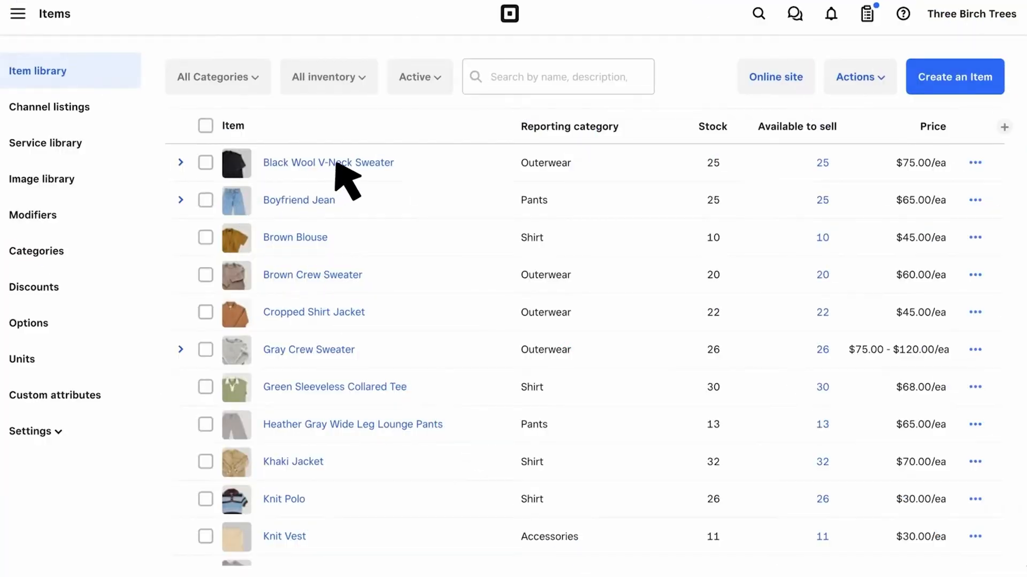
Open Black Wool V-Neck Sweater and scroll to its variations holding 15 and 10 units
{"action": "left_click", "coordinate": [328, 163]}
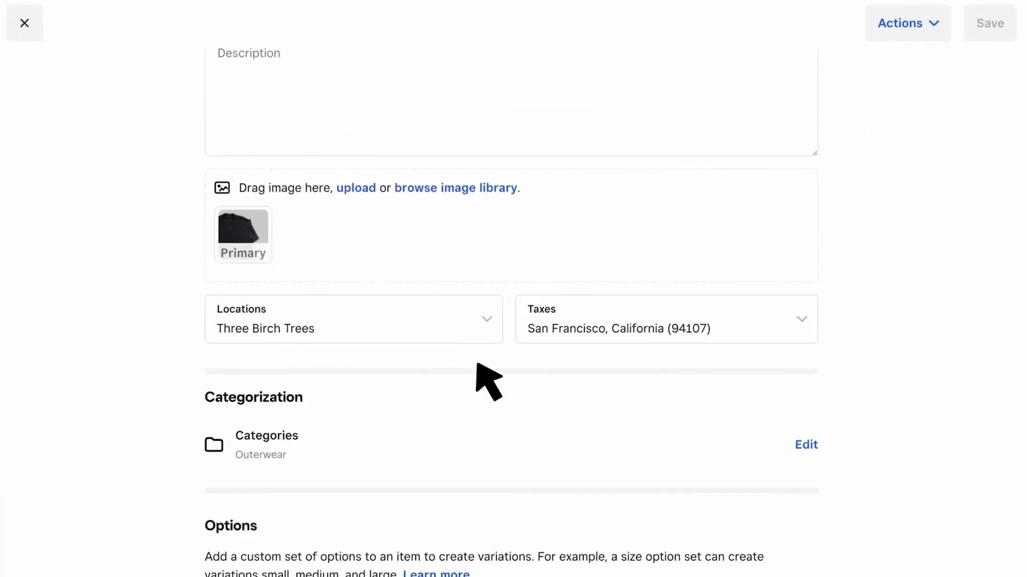
{"action": "scroll", "scroll_direction": "down", "scroll_amount": 3}
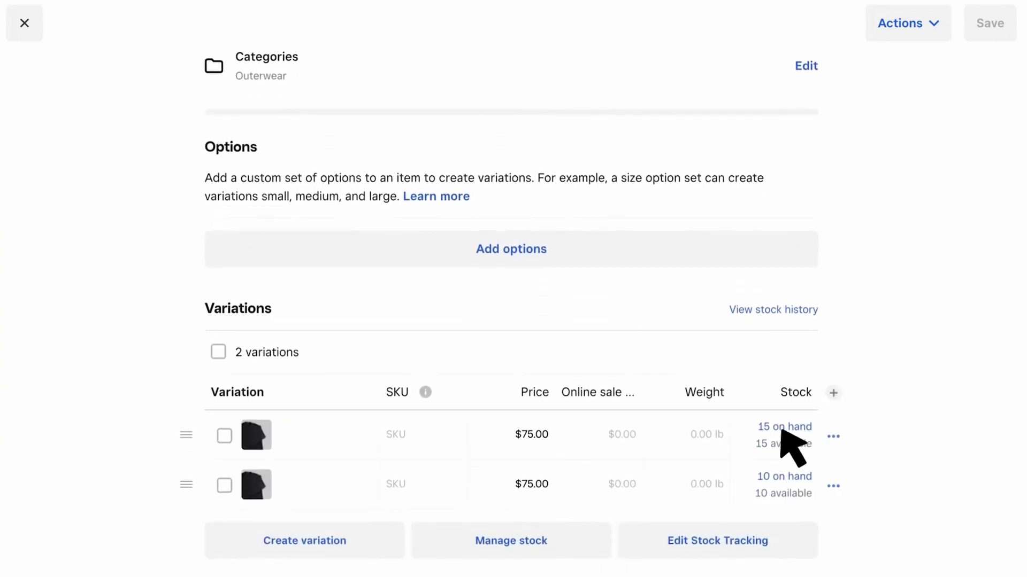
Re-count the first sweater variation from 15 to 20, with a low-stock alert at 5
{"action": "left_click", "coordinate": [783, 426]}
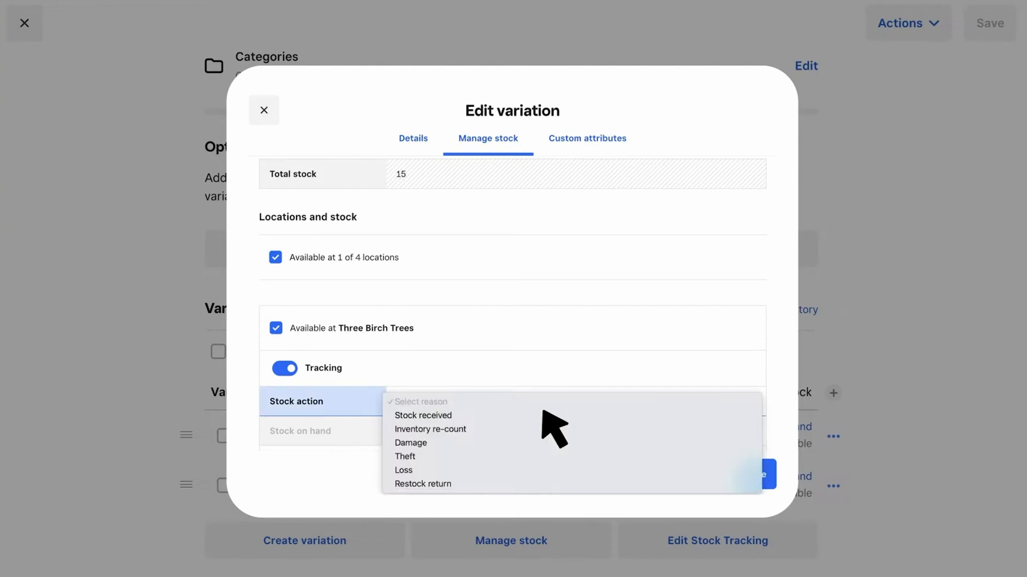
{"action": "left_click", "coordinate": [430, 429]}
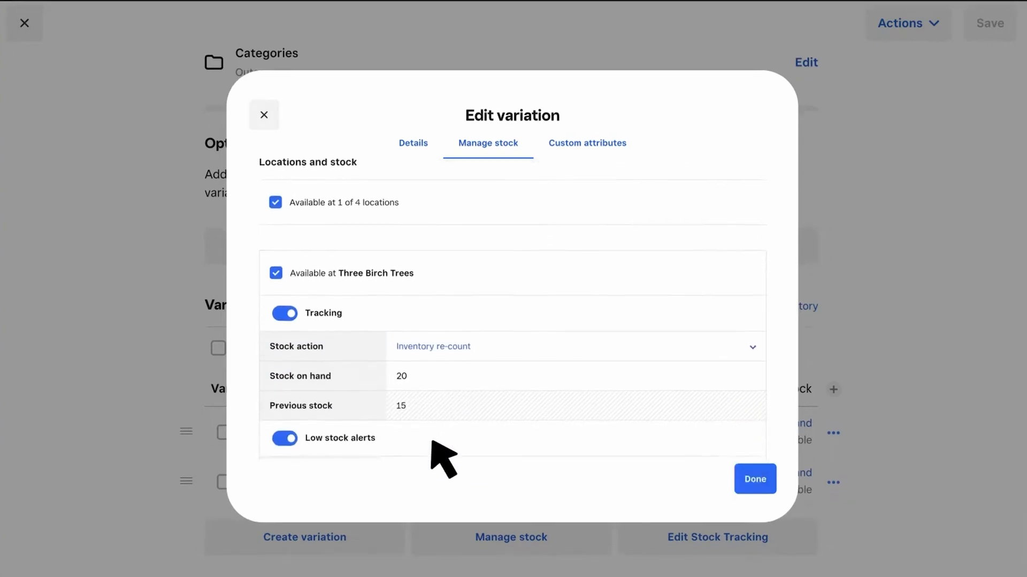
{"action": "scroll", "scroll_direction": "down", "scroll_amount": 3}
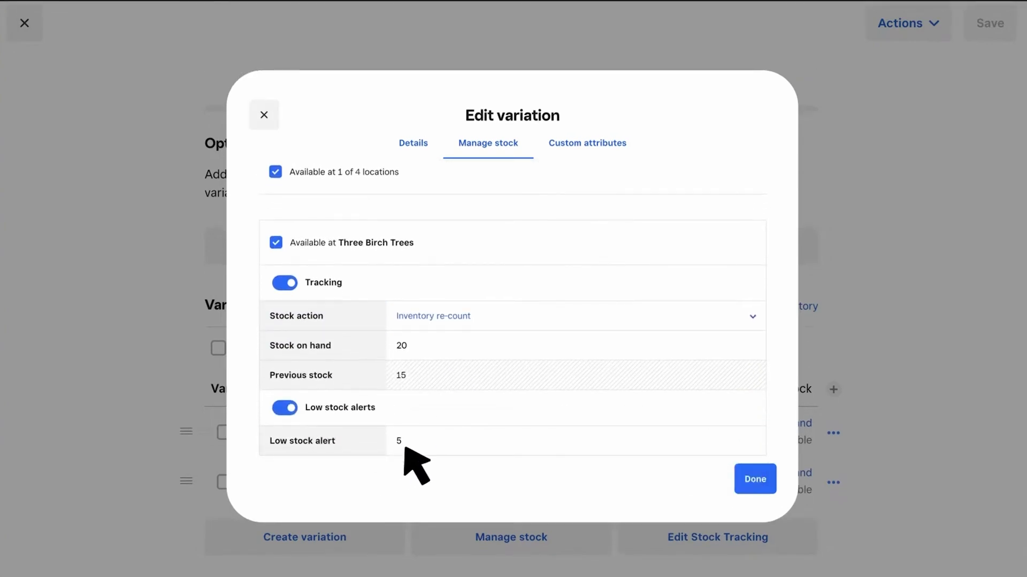
{"action": "left_click", "coordinate": [755, 479]}
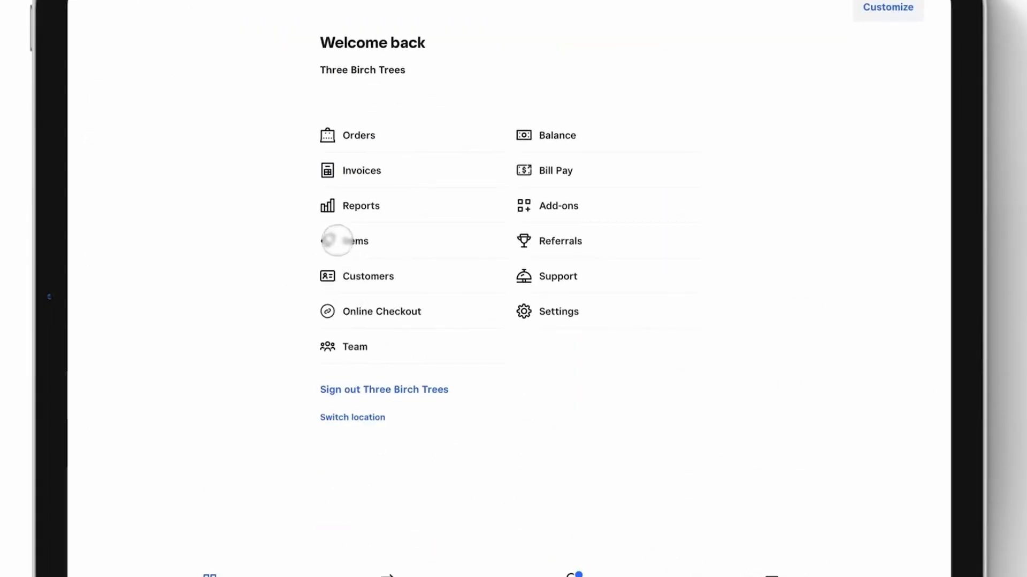
Open the Brown Blouse ($45.00) from Items and start editing its 10 units on hand
{"action": "left_click", "coordinate": [354, 240]}
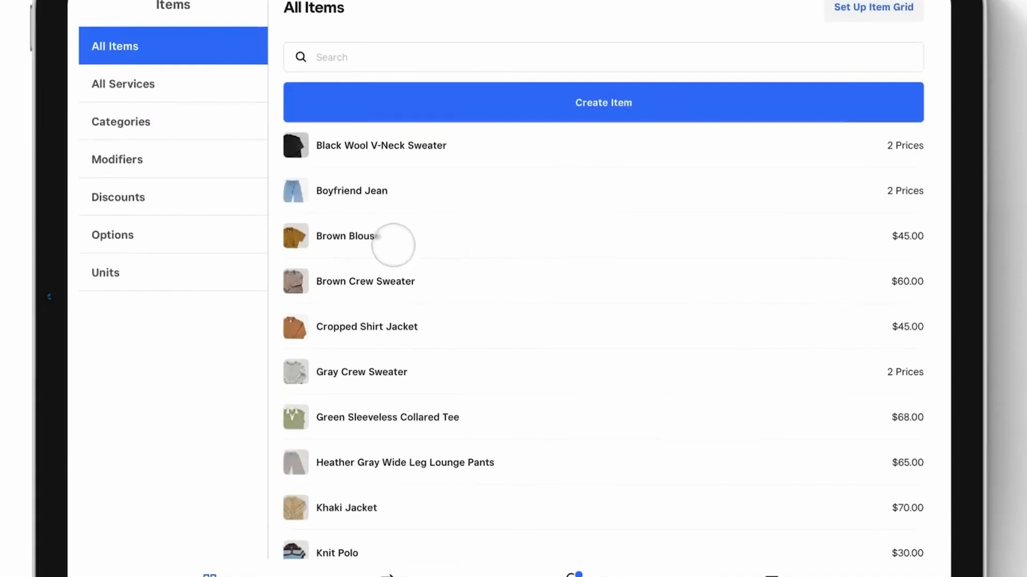
{"action": "left_click", "coordinate": [344, 236]}
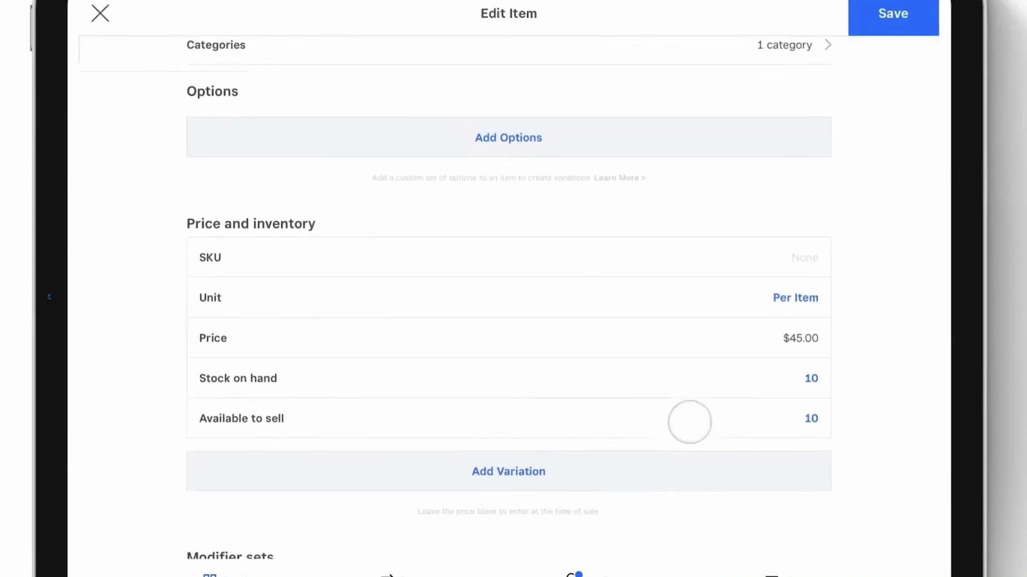
{"action": "left_click", "coordinate": [810, 378]}
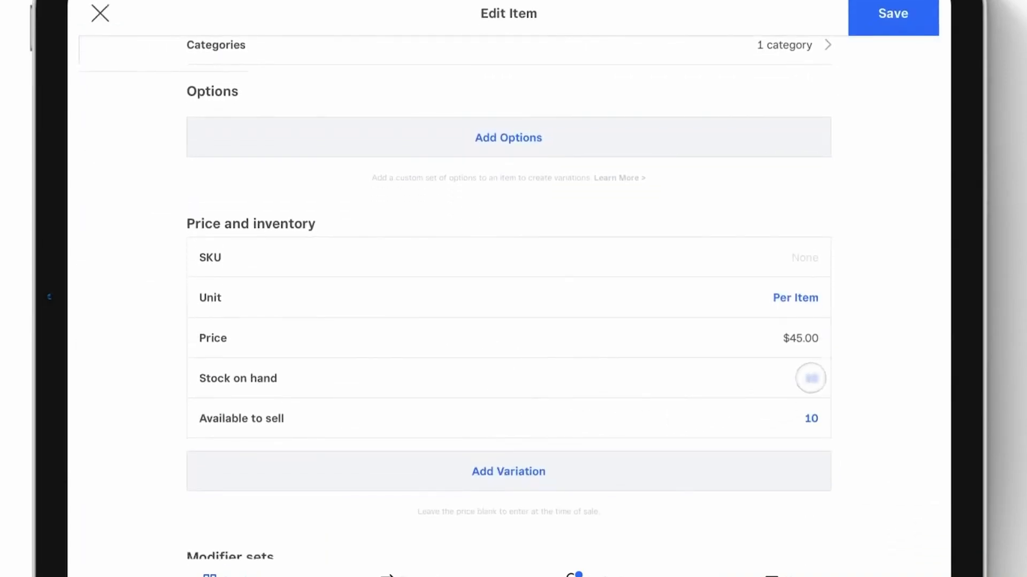